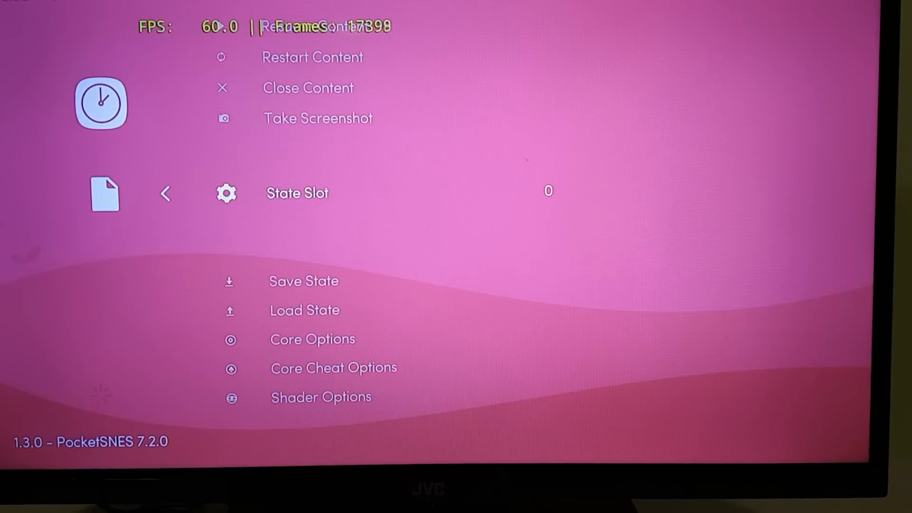
pyautogui.click(165, 192)
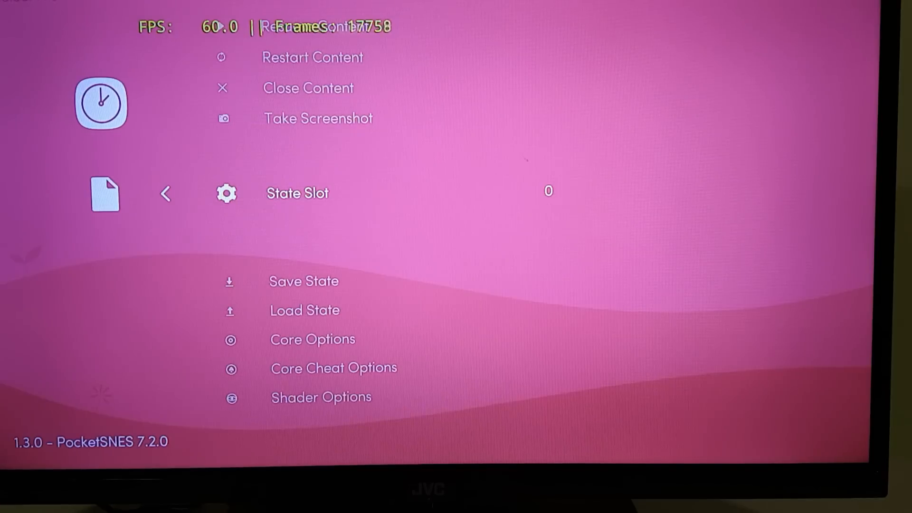
pyautogui.scroll(3)
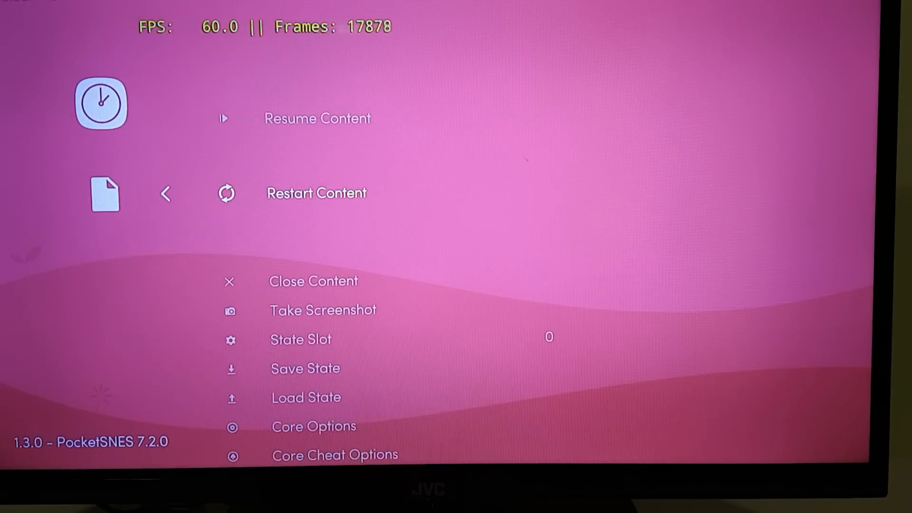